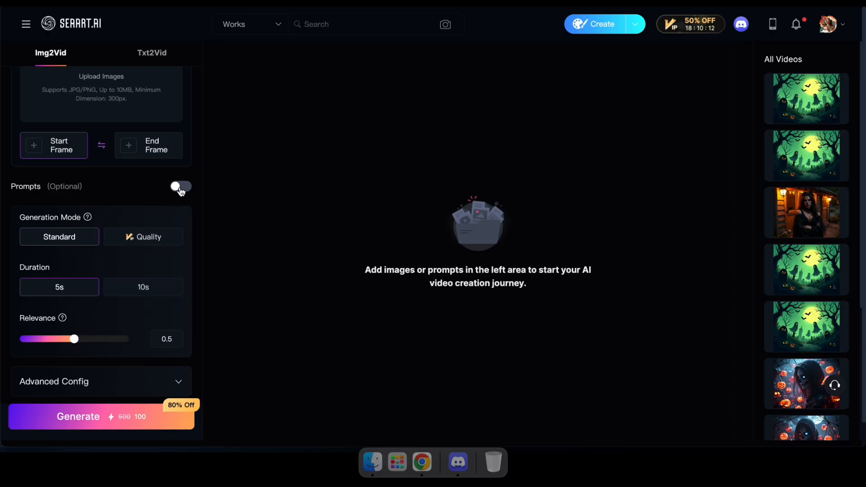
Step: Load the purple-gown photo as Start Frame under SeaArt Lite with relevance 0.5, prompt description off
{"action": "left_click", "coordinate": [181, 187]}
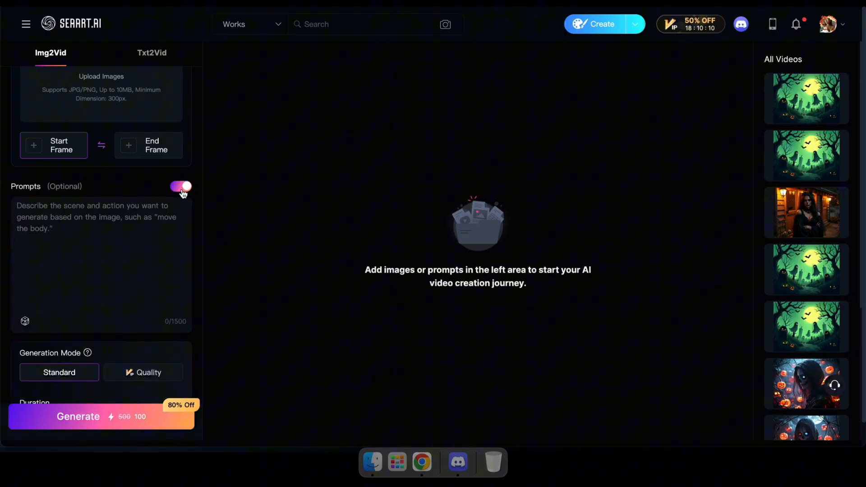
{"action": "left_click", "coordinate": [180, 186]}
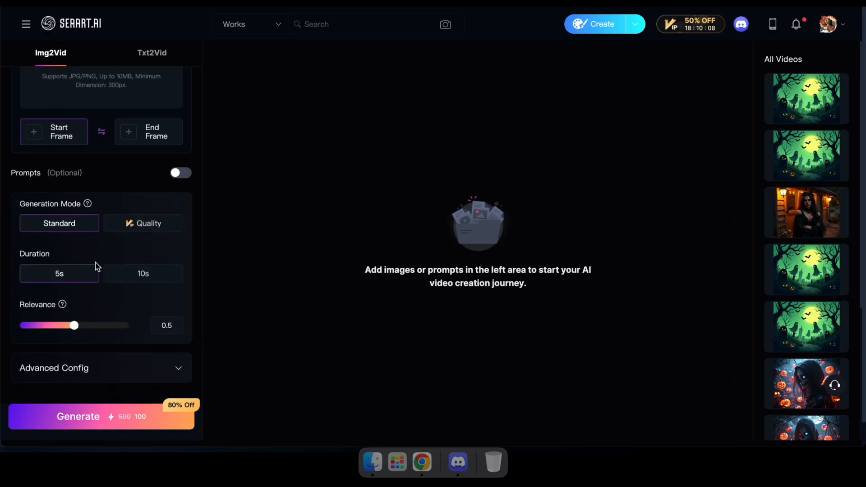
{"action": "left_click", "coordinate": [101, 367]}
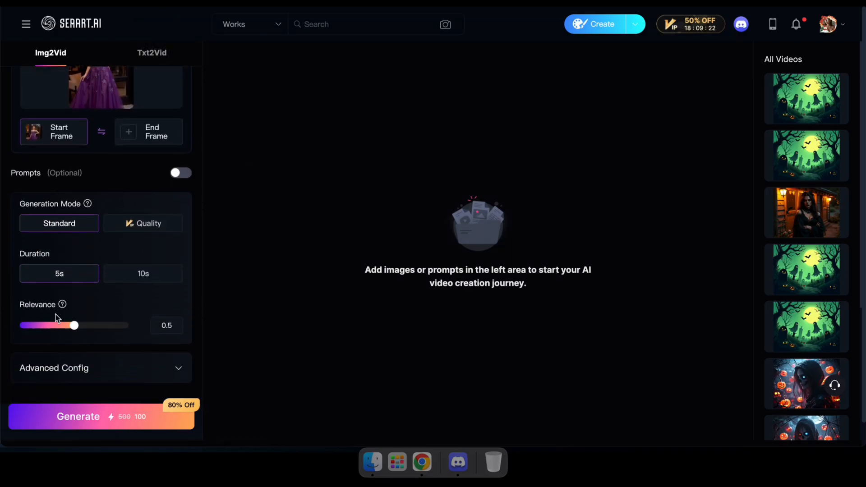
{"action": "mouse_move", "coordinate": [62, 304]}
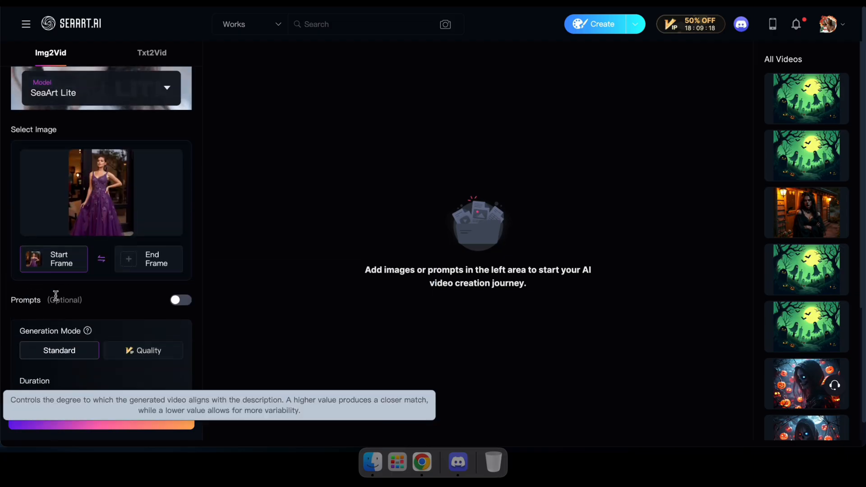
{"action": "scroll", "scroll_direction": "down", "scroll_amount": 3}
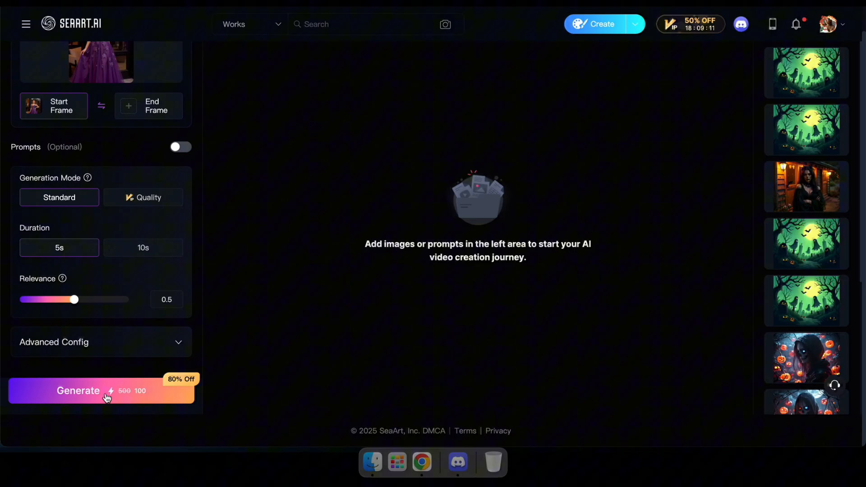
Step: Generate the 5-second purple-gown clip with SeaArt Lite and play it in the preview
{"action": "left_click", "coordinate": [101, 391]}
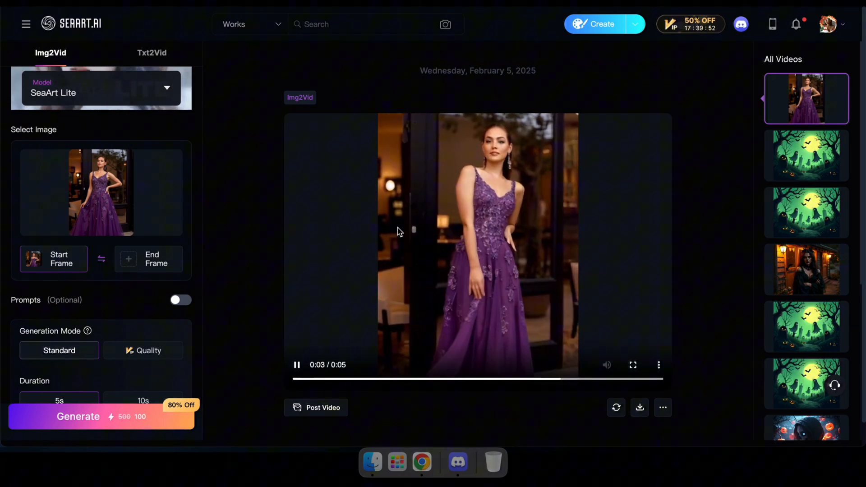
Step: Switch the model to SeaArt Ultra and generate a second 5-second purple-gown clip
{"action": "left_click", "coordinate": [166, 89]}
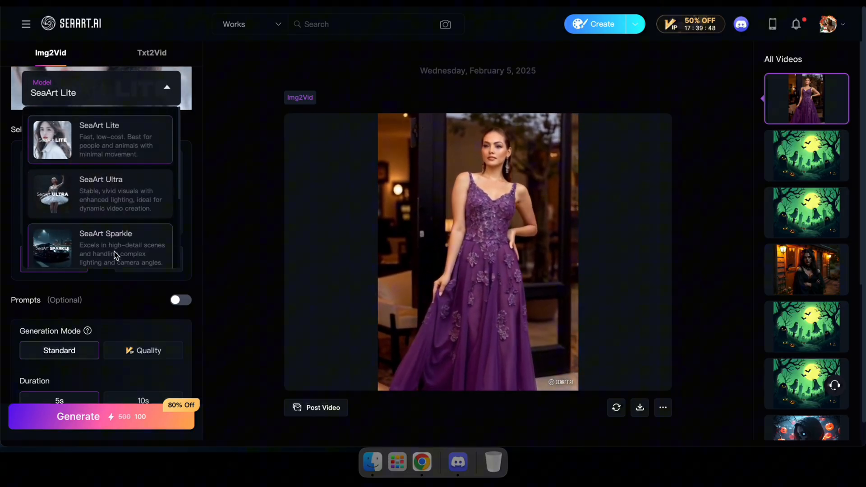
{"action": "left_click", "coordinate": [101, 193]}
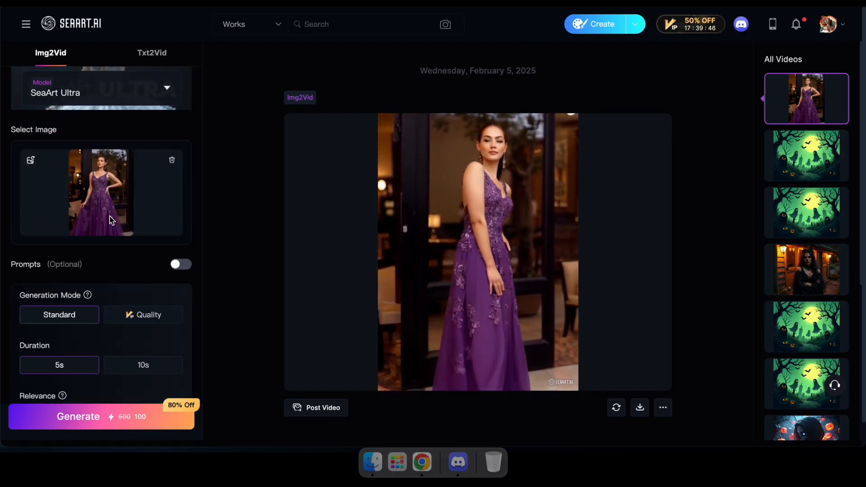
{"action": "scroll", "scroll_direction": "down", "scroll_amount": 3}
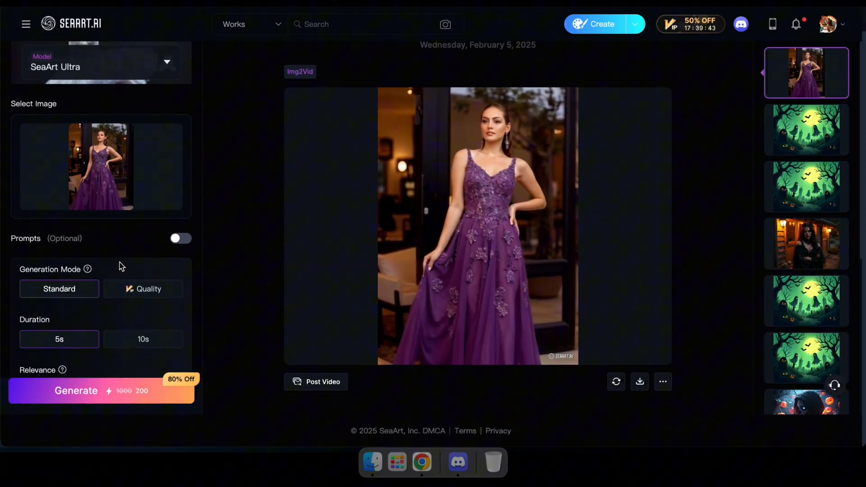
{"action": "scroll", "scroll_direction": "down", "scroll_amount": 3}
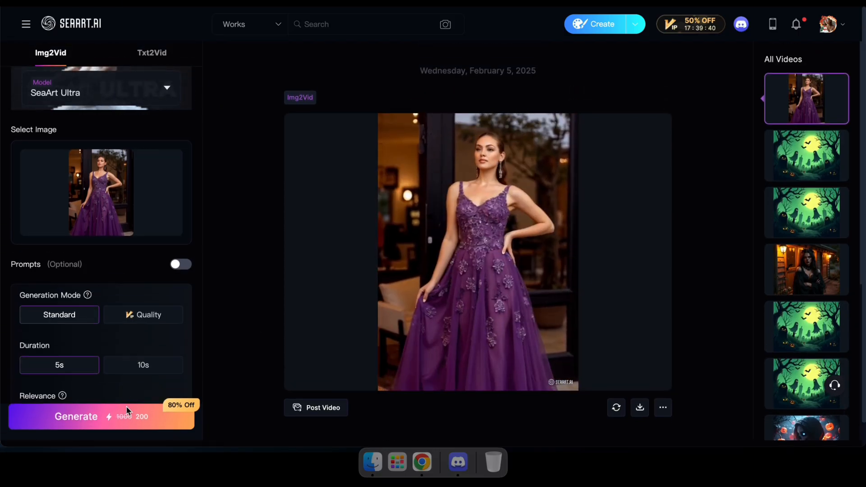
{"action": "left_click", "coordinate": [101, 417]}
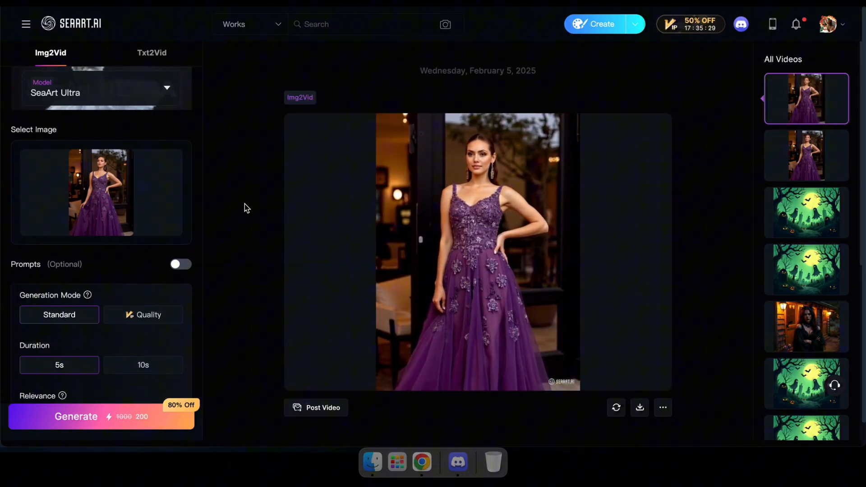
Step: Close the gown video preview, leaving the purple-gown image loaded under SeaArt Ultra
{"action": "left_click", "coordinate": [477, 249]}
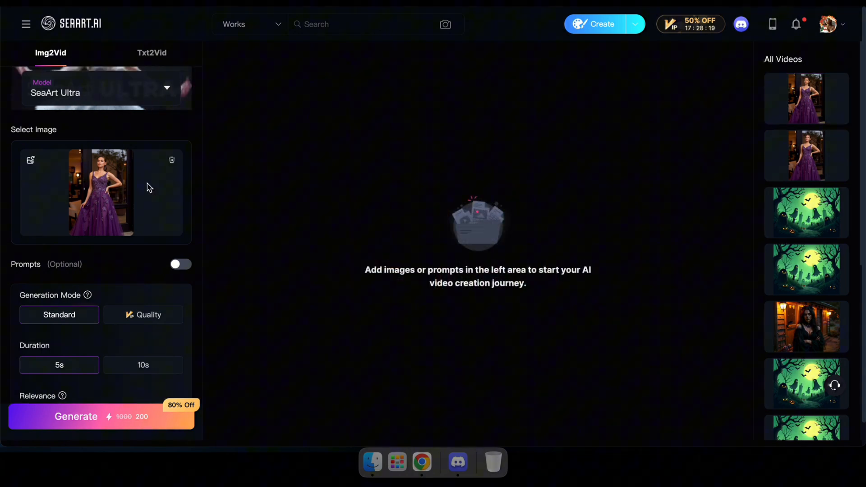
Step: Swap the gown photo for the neon-street trio image and start its SeaArt Ultra video
{"action": "left_click", "coordinate": [171, 160]}
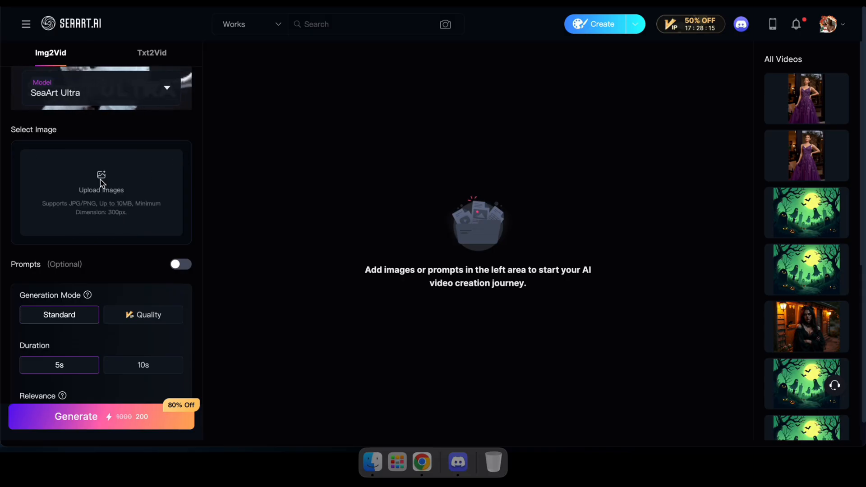
{"action": "left_click", "coordinate": [102, 191]}
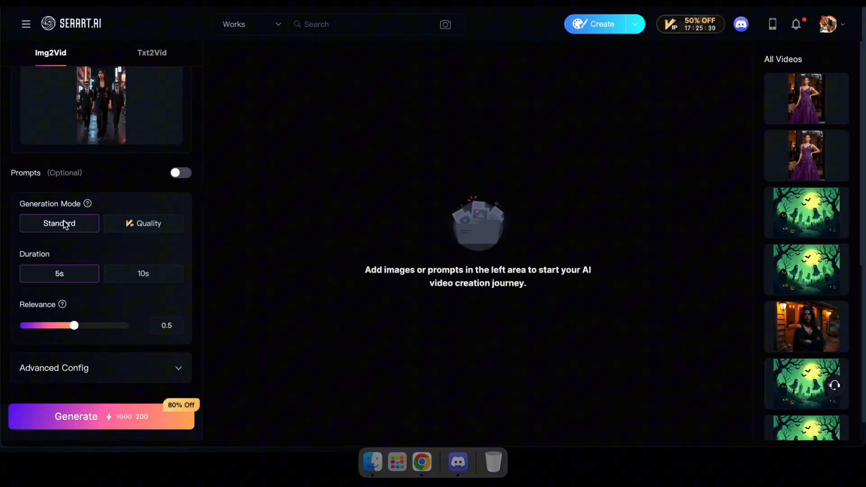
{"action": "mouse_move", "coordinate": [109, 193]}
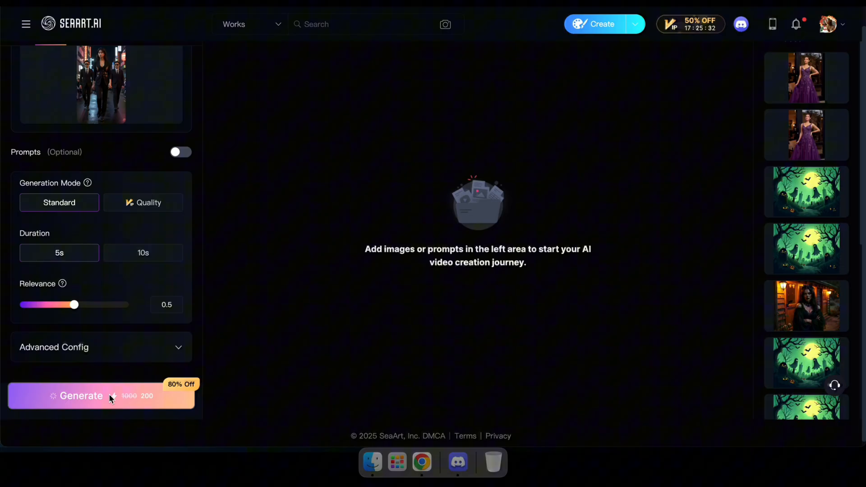
{"action": "left_click", "coordinate": [80, 395]}
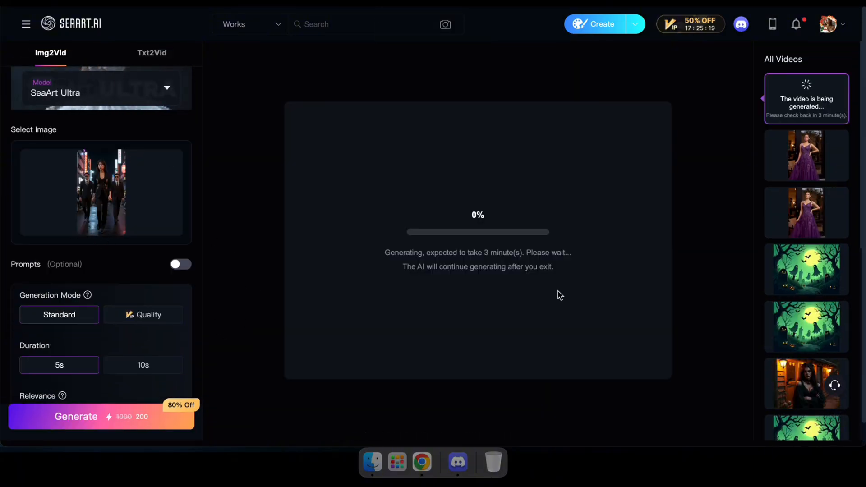
{"action": "mouse_move", "coordinate": [586, 313]}
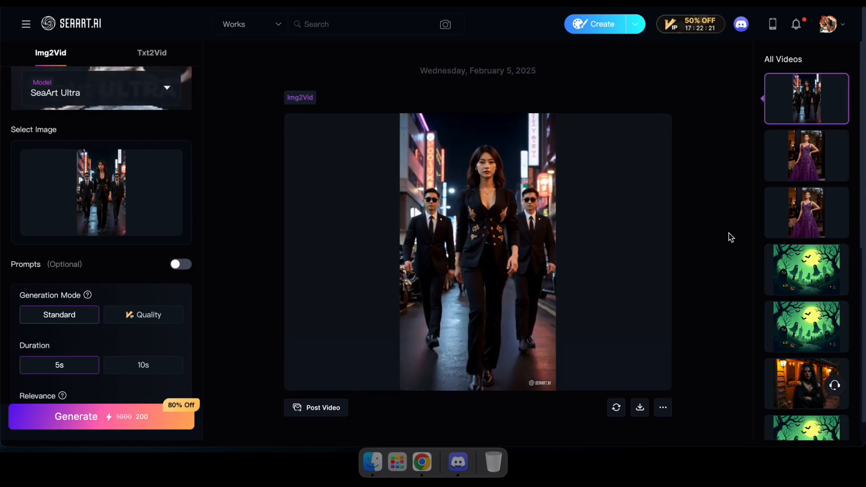
Step: Play the finished neon-street trio video in the preview player
{"action": "left_click", "coordinate": [478, 252]}
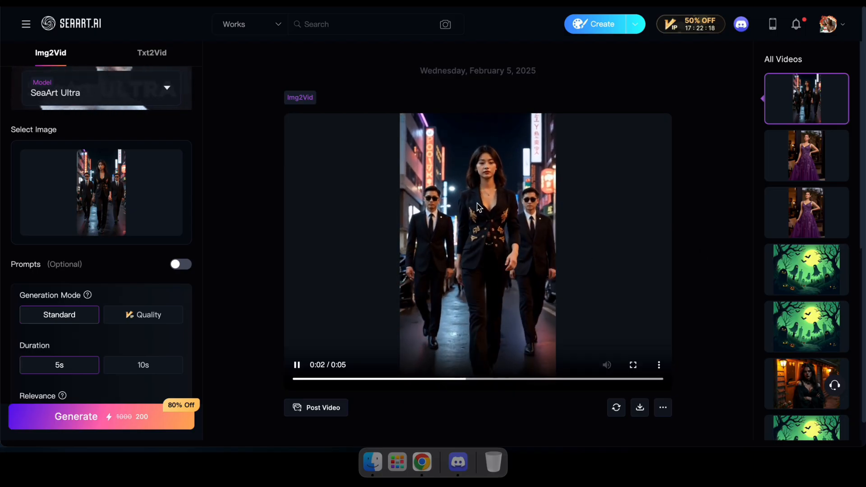